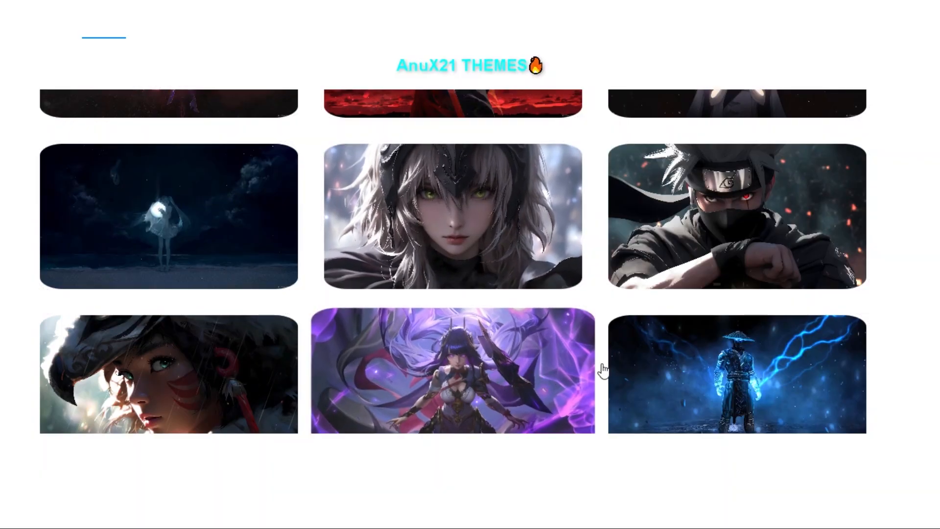
- Preview the purple lightning, white-haired knight and masked ninja video themes against the Library page
click(452, 373)
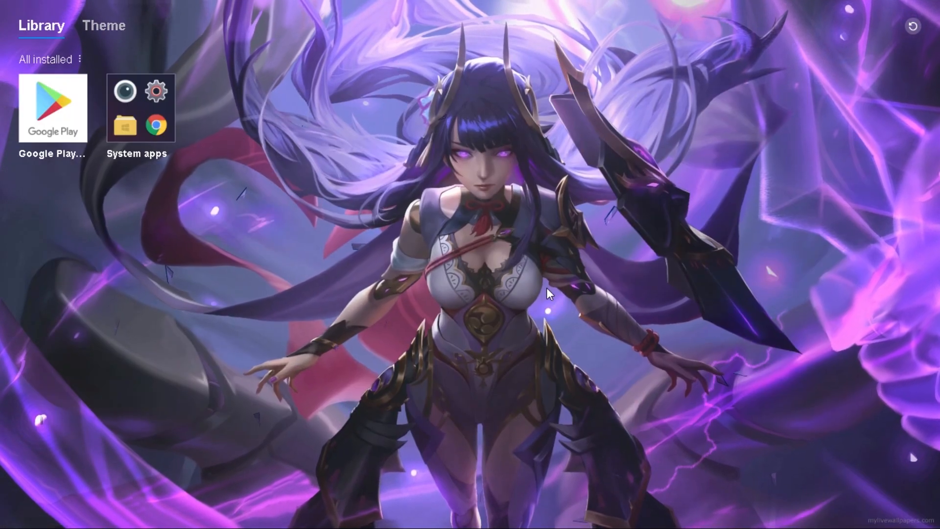
click(104, 26)
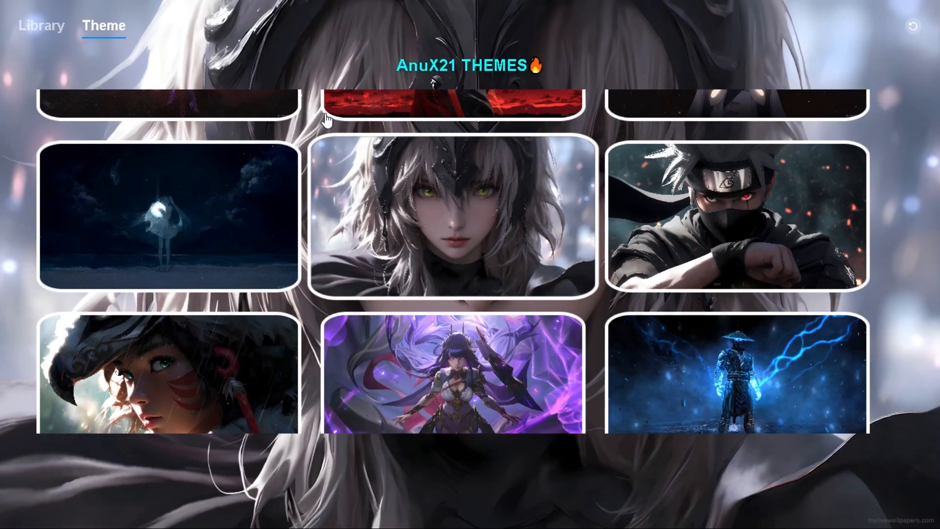
click(41, 26)
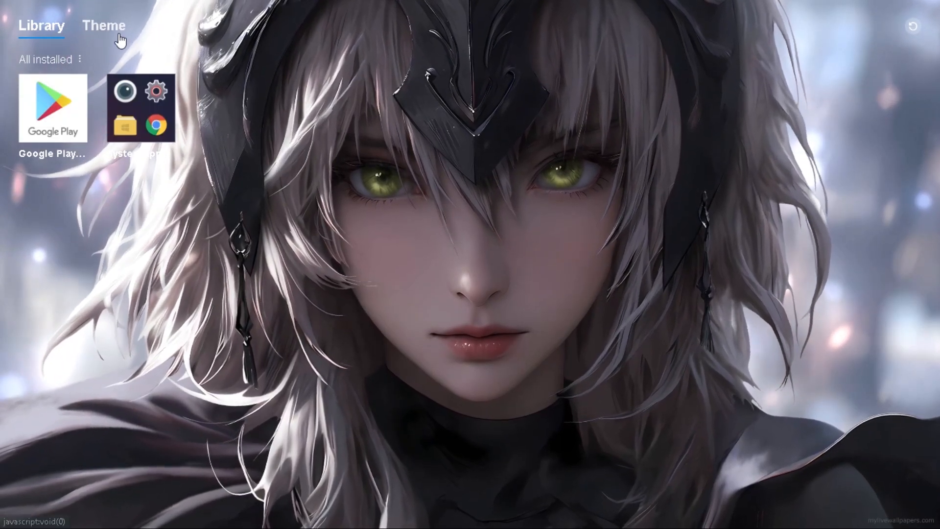
click(102, 25)
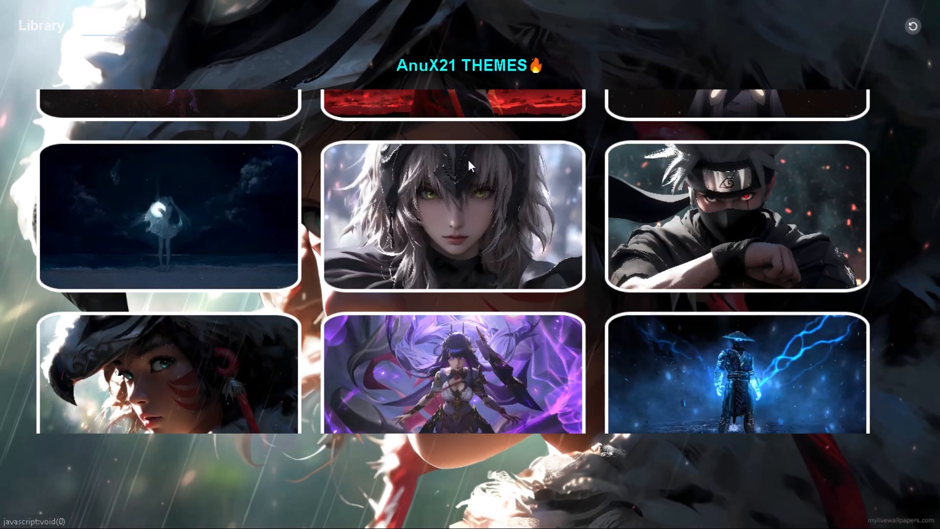
click(103, 26)
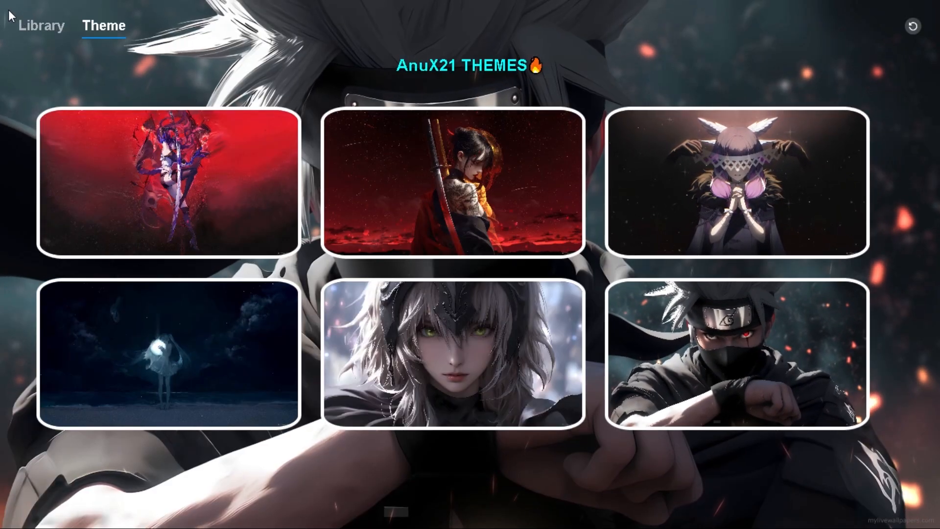
click(41, 25)
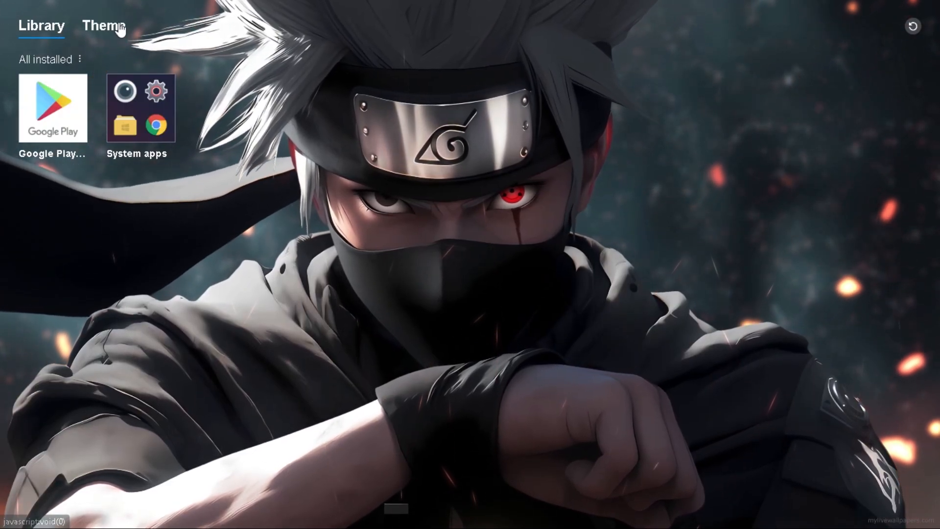
click(103, 26)
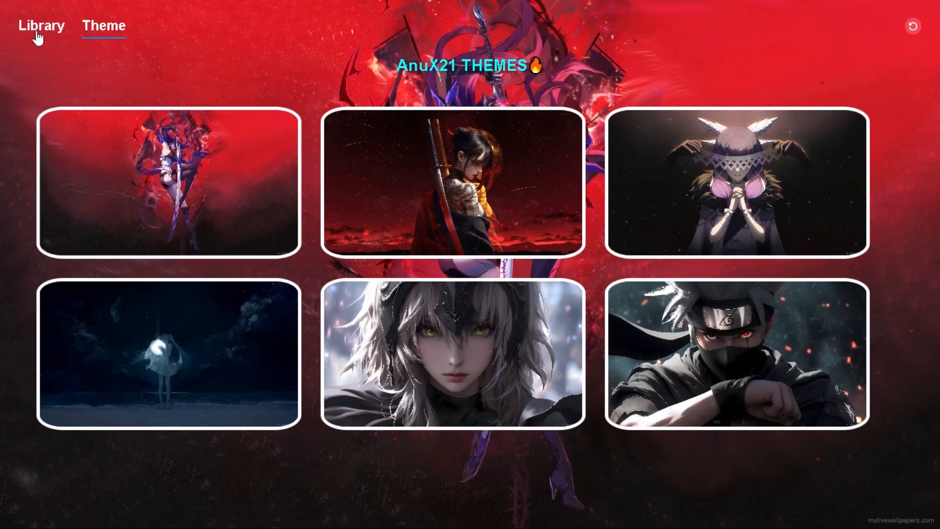
click(42, 26)
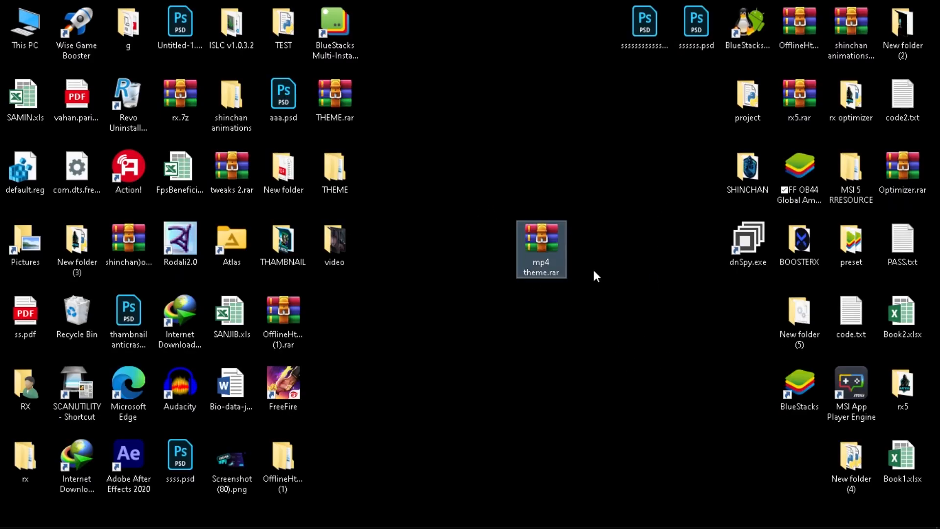
drag(539, 249, 489, 249)
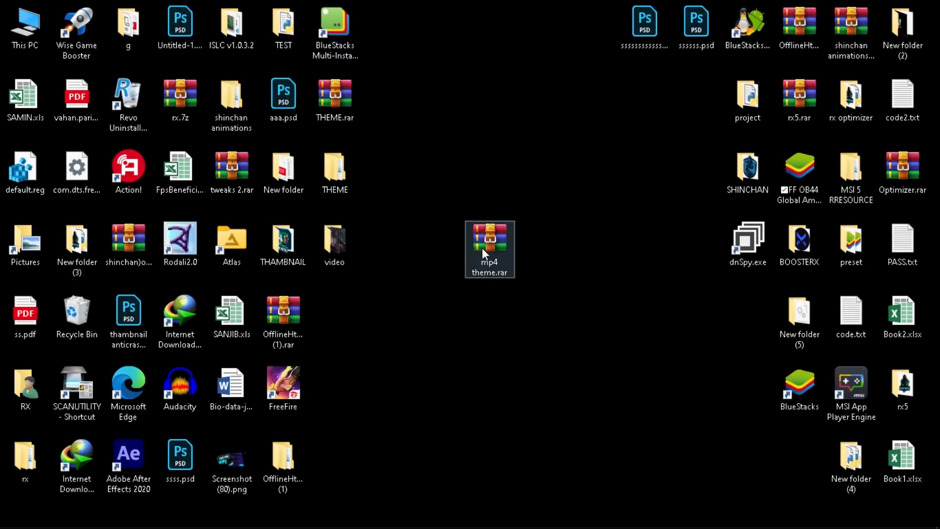
double_click(489, 248)
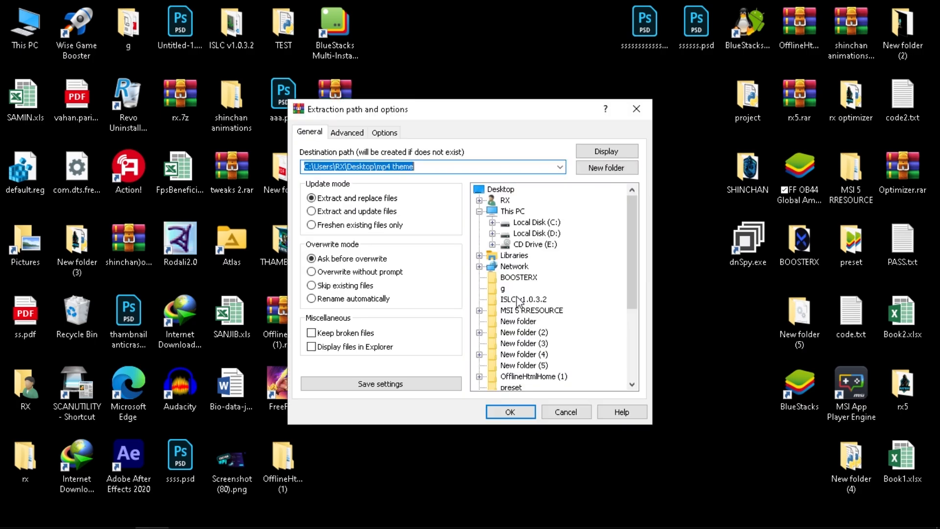
click(510, 411)
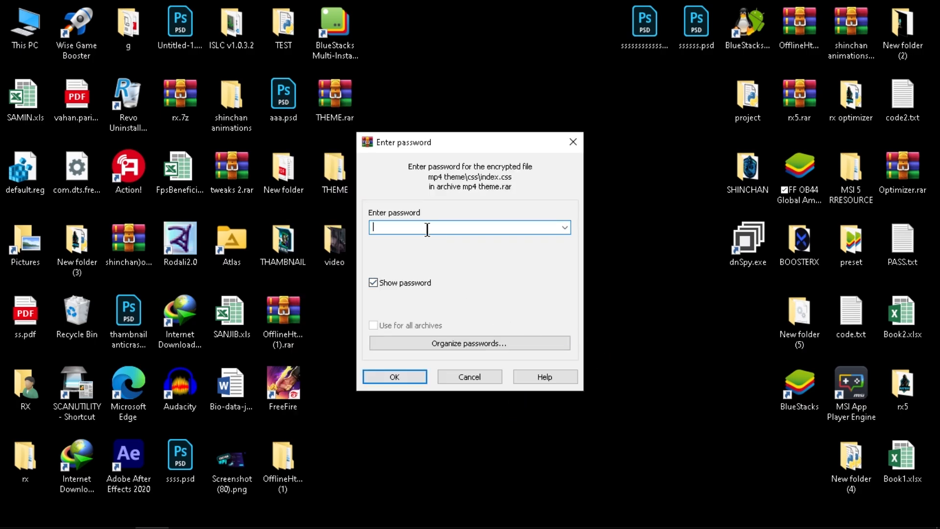
text(credit to)
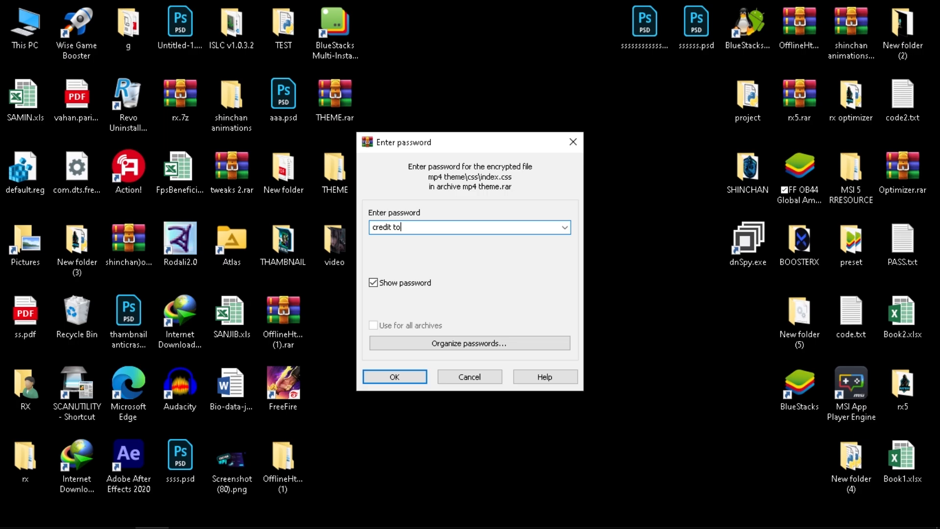
text(shincha)
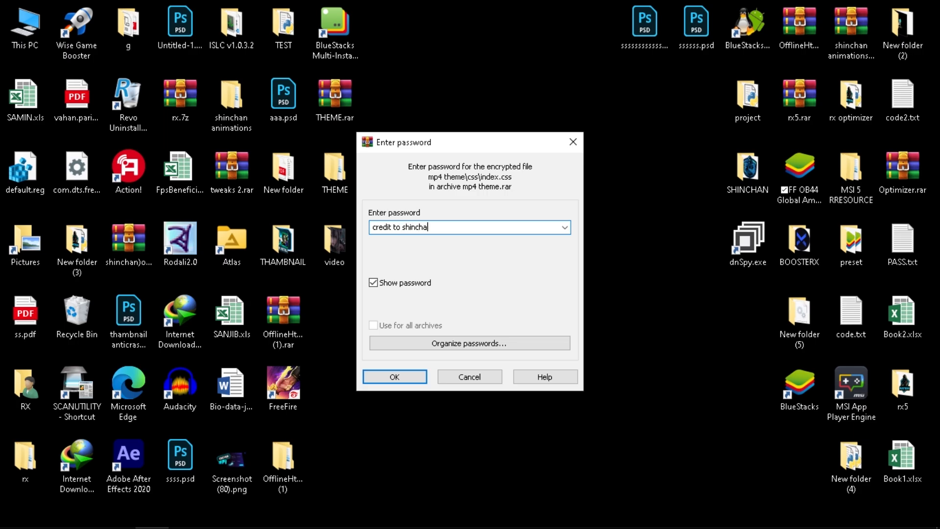
text(nbot)
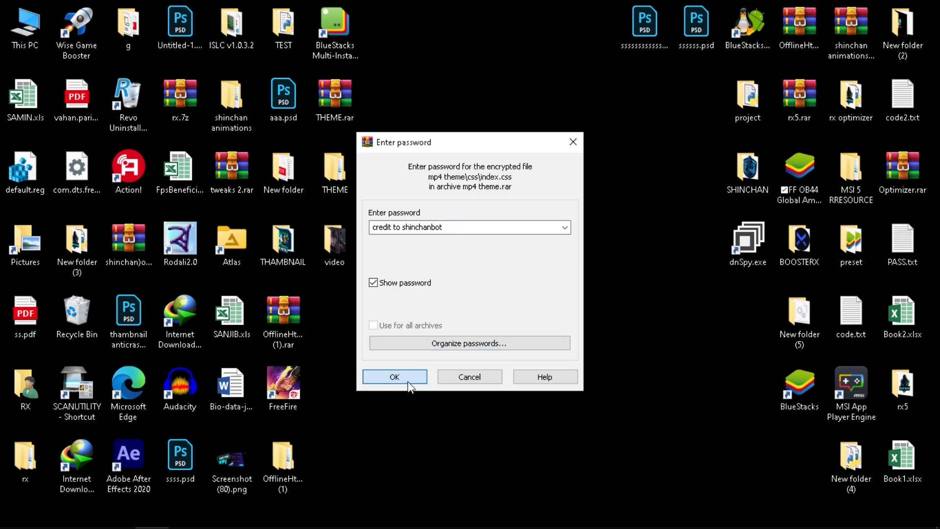
click(394, 377)
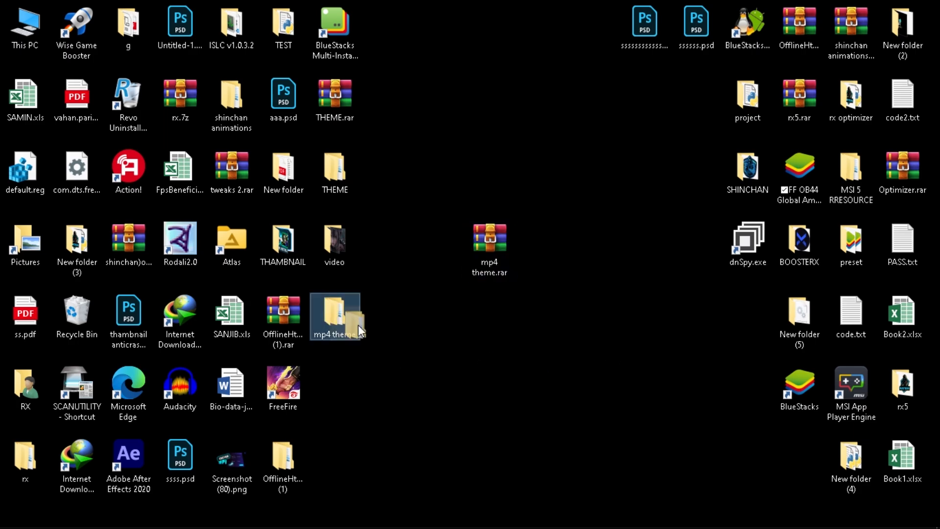
- Browse the extracted css, js and Themes folders to a.mp4, then return to the outer folder
double_click(335, 314)
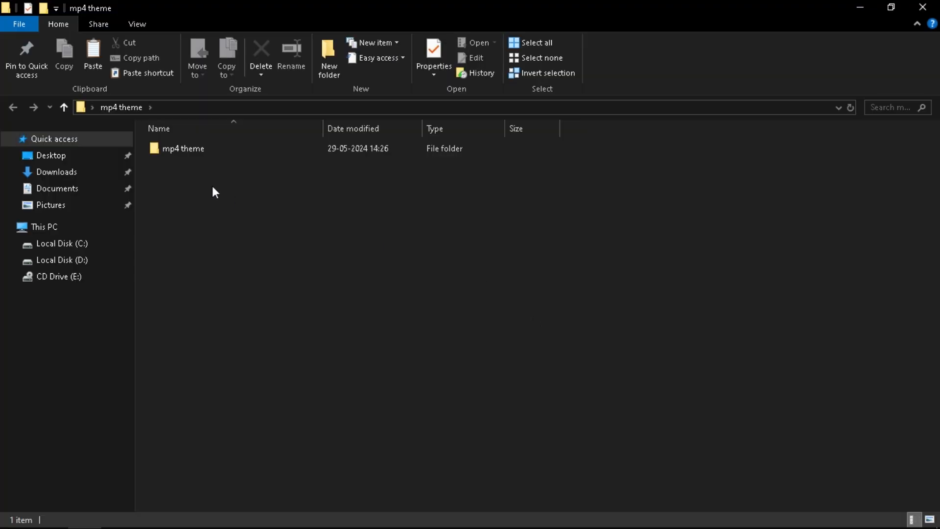
double_click(183, 148)
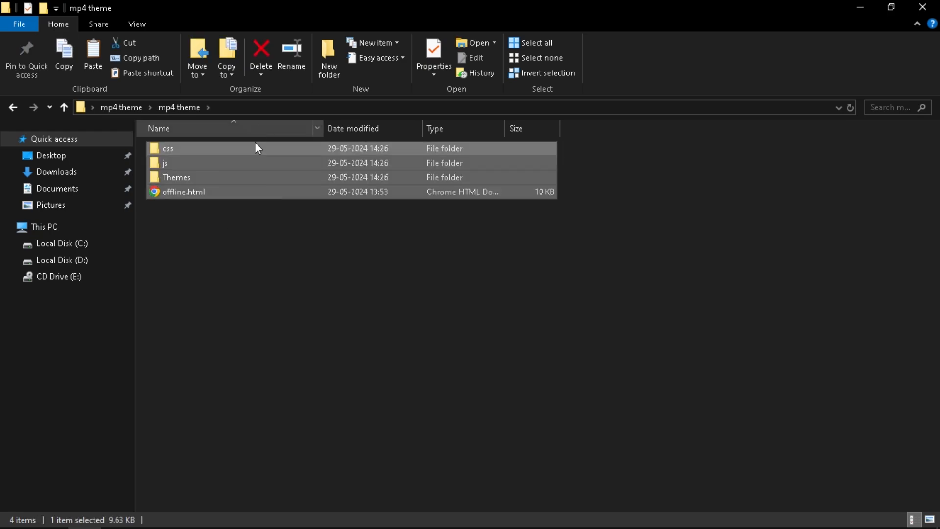
right_click(209, 155)
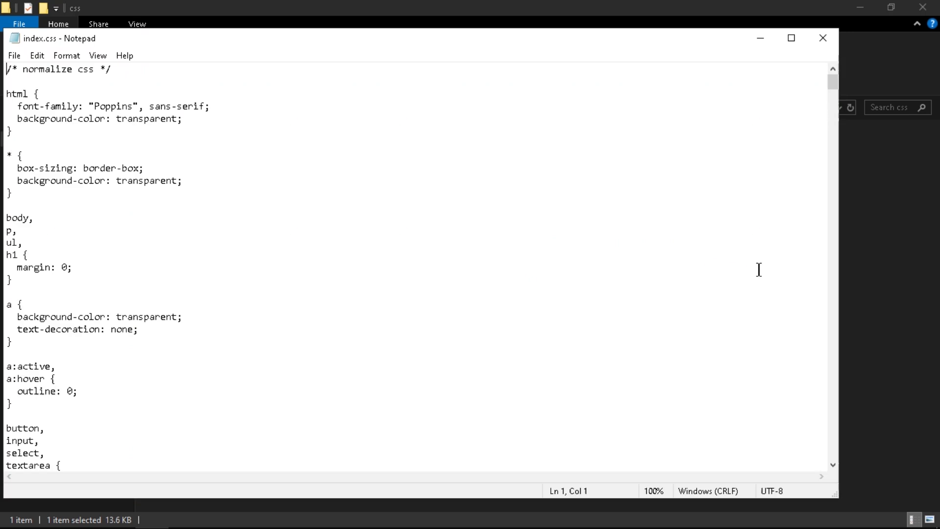
scroll(down, 3)
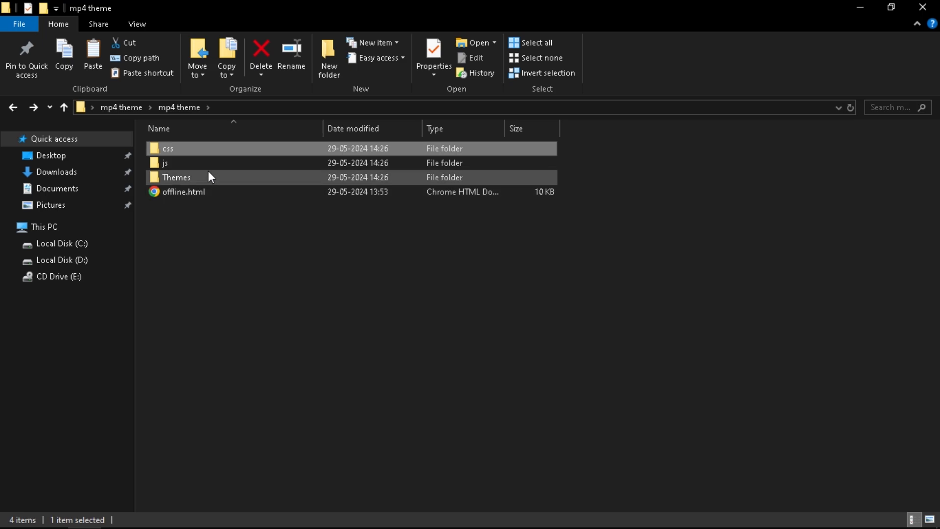
double_click(165, 162)
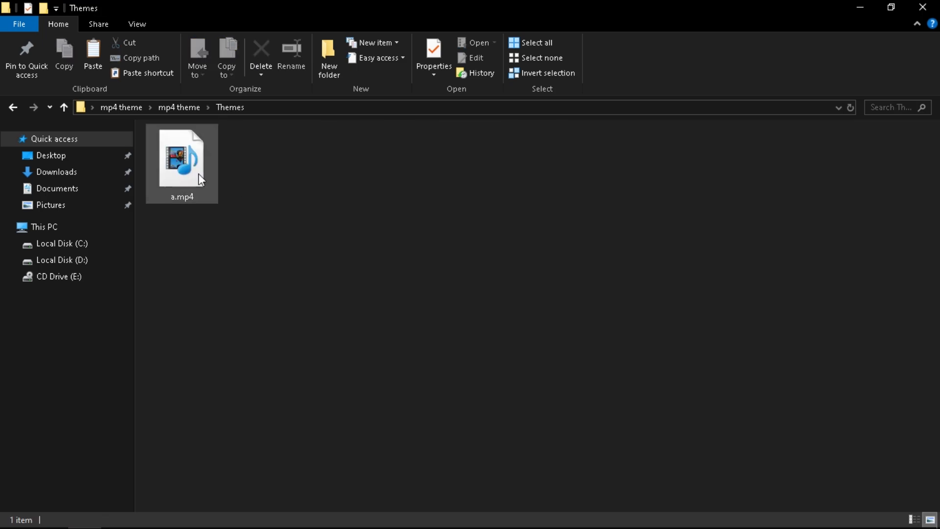
click(181, 162)
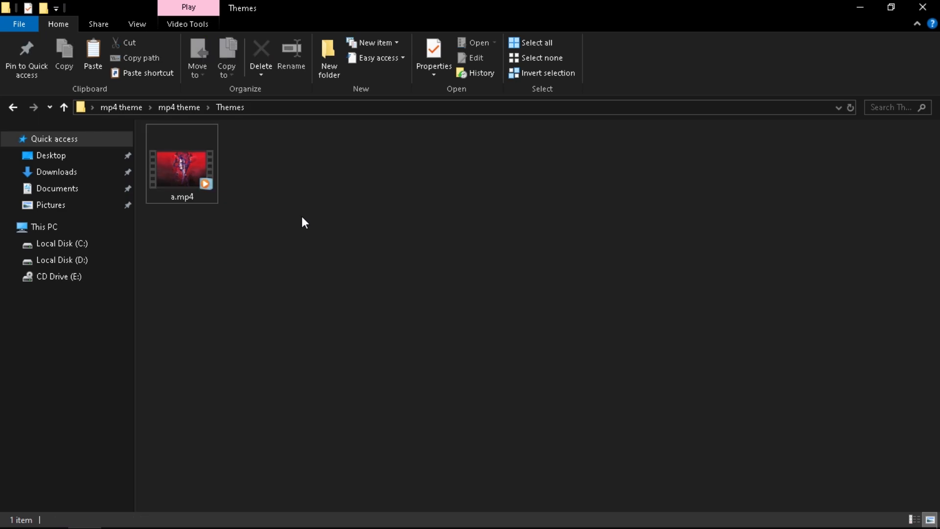
click(64, 108)
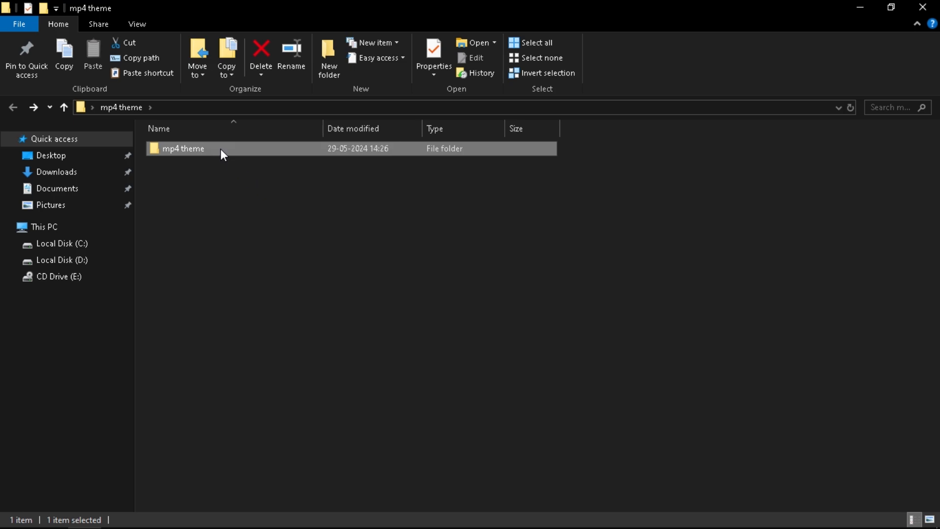
- Copy css, js, Themes and offline.html, then show hidden items and enter C:\ProgramData
right_click(216, 249)
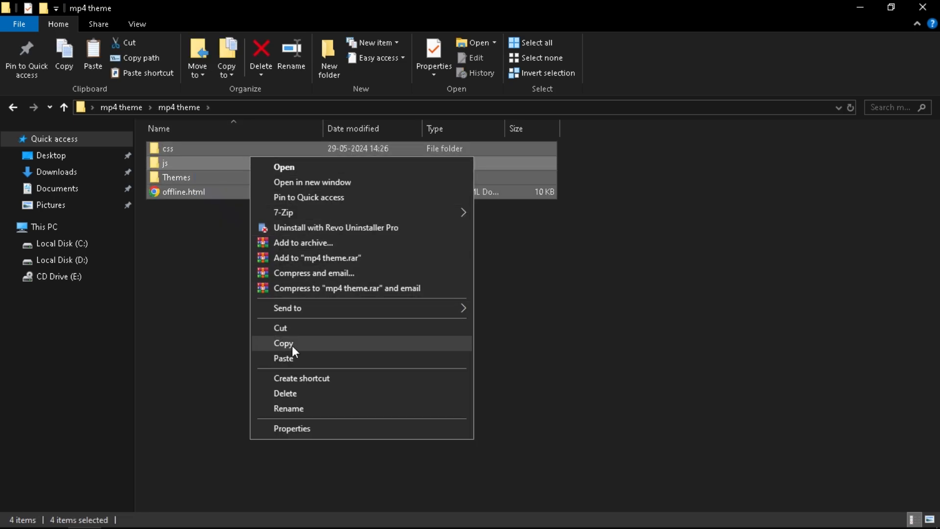
click(61, 243)
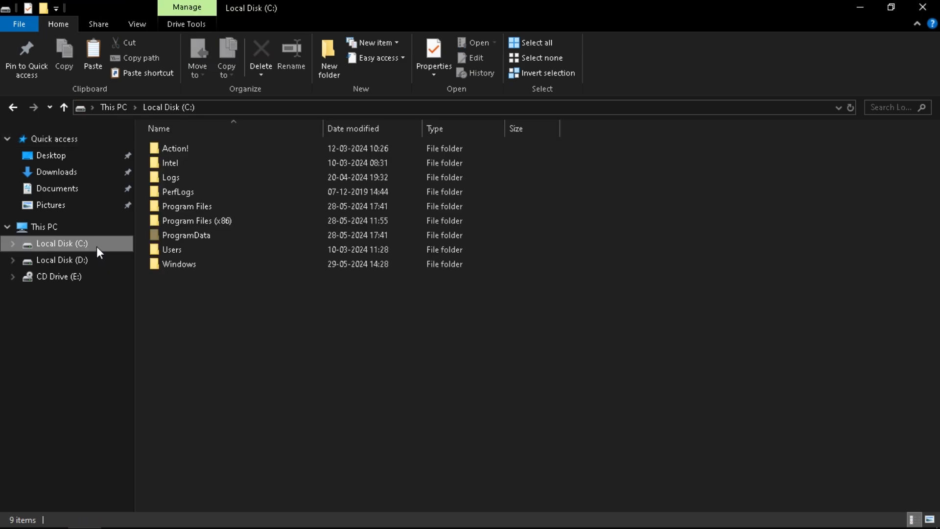
click(186, 235)
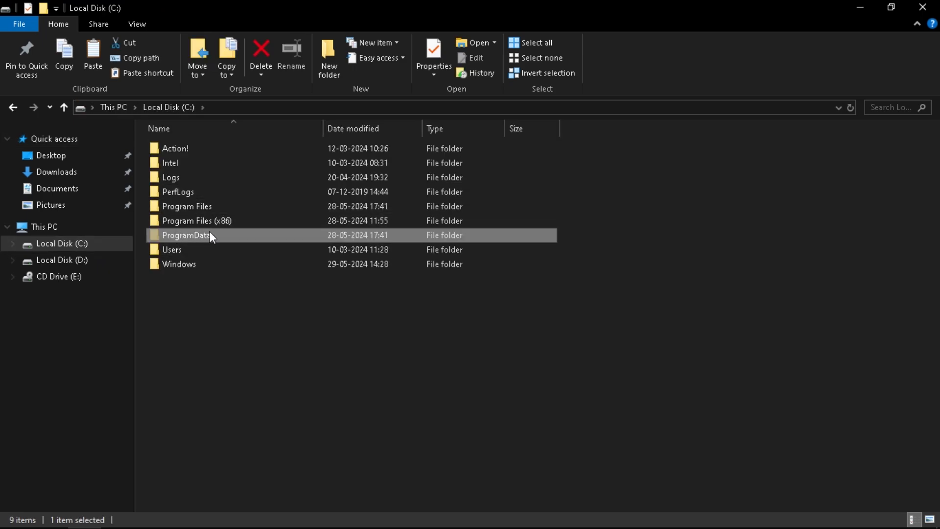
click(137, 24)
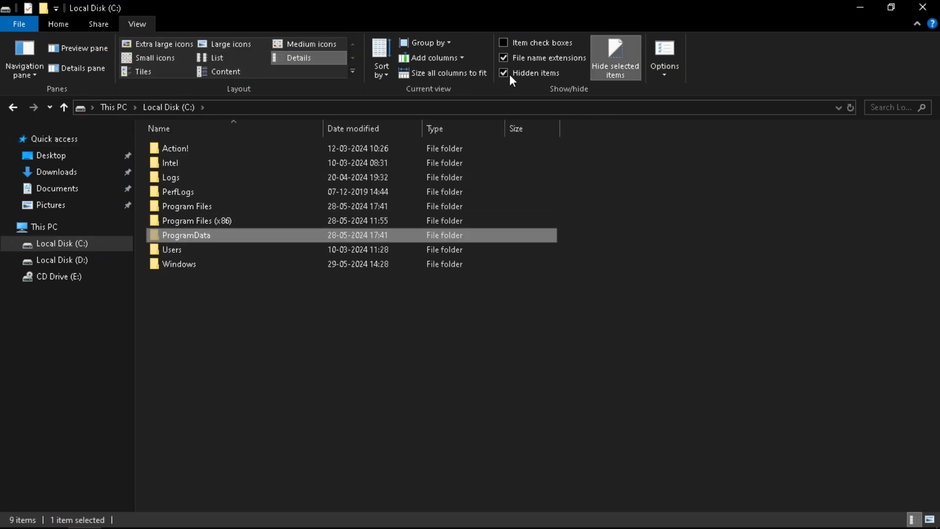
click(504, 73)
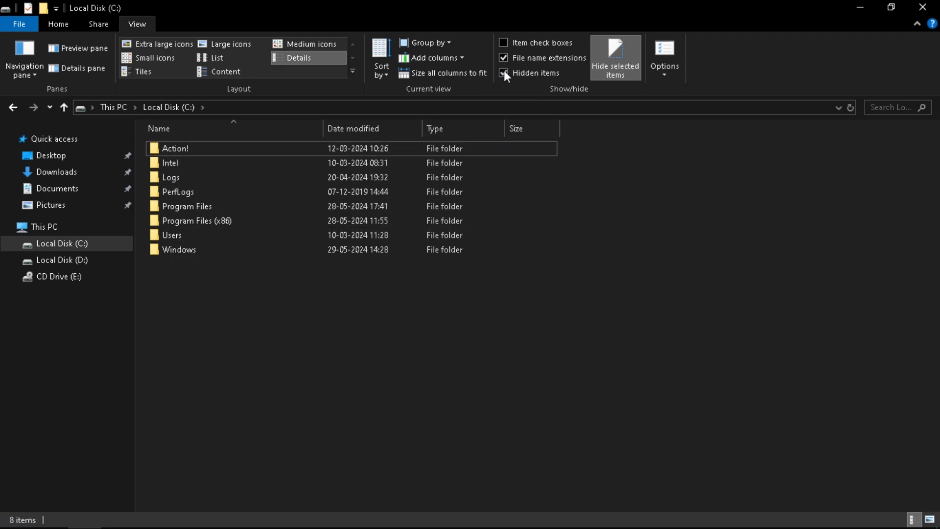
click(504, 73)
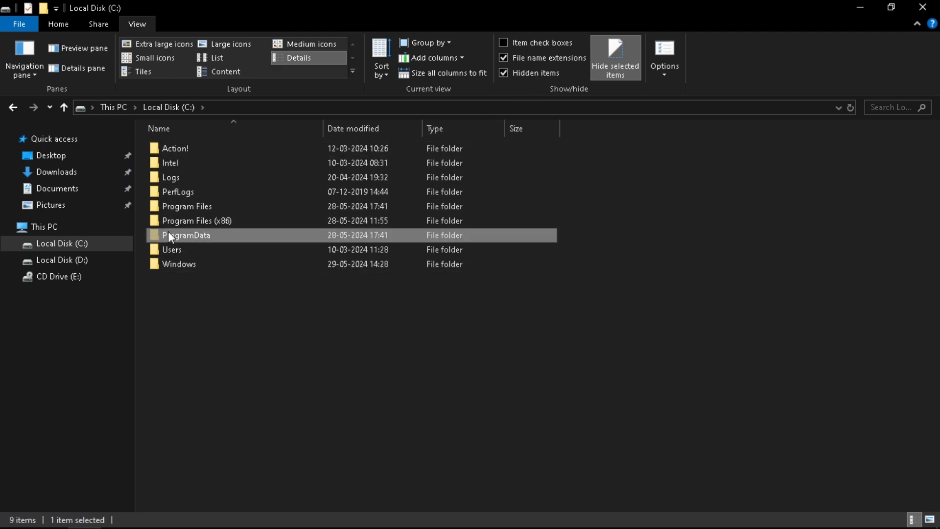
double_click(187, 235)
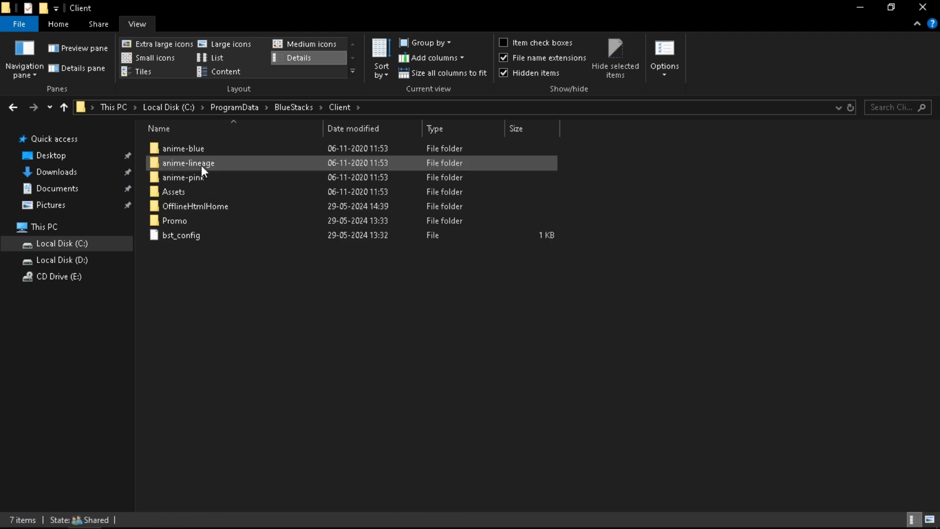
- Paste the theme files into OfflineHtmlHome, replacing offline.html, and open it for preview
double_click(195, 206)
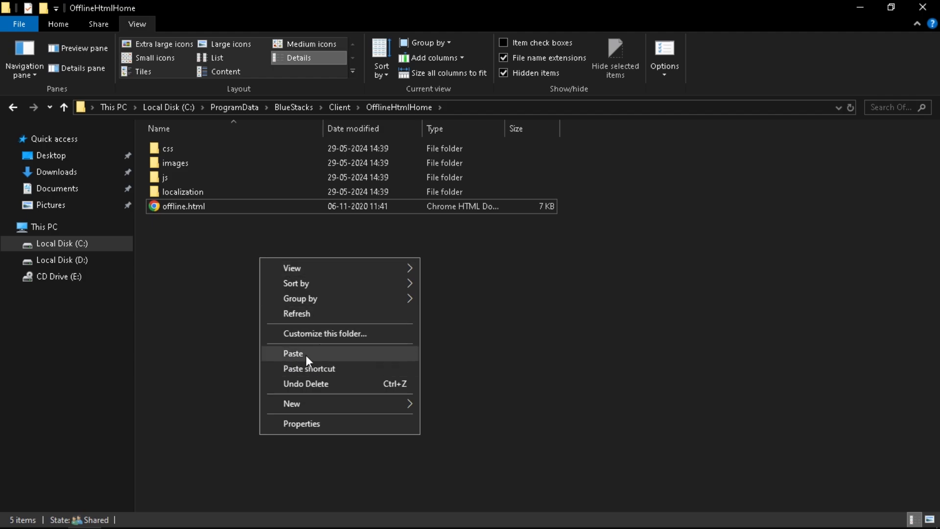
click(293, 353)
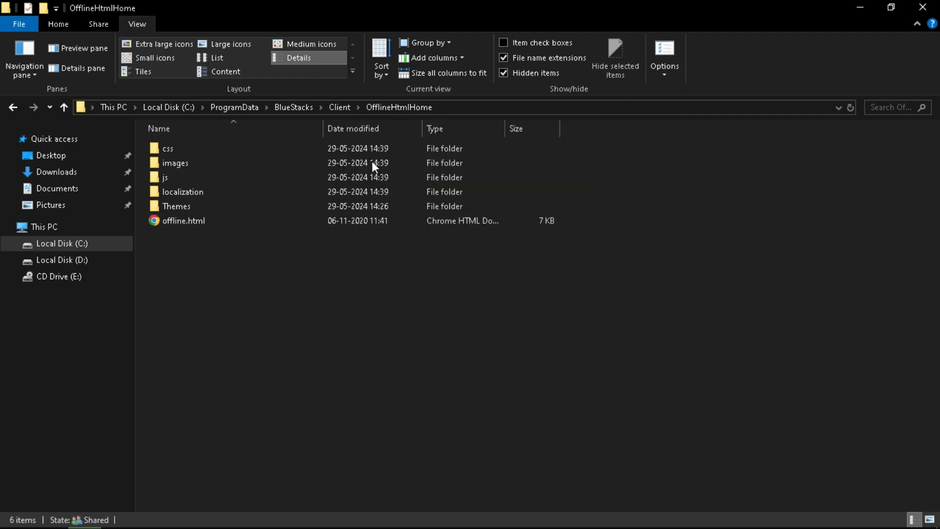
click(177, 206)
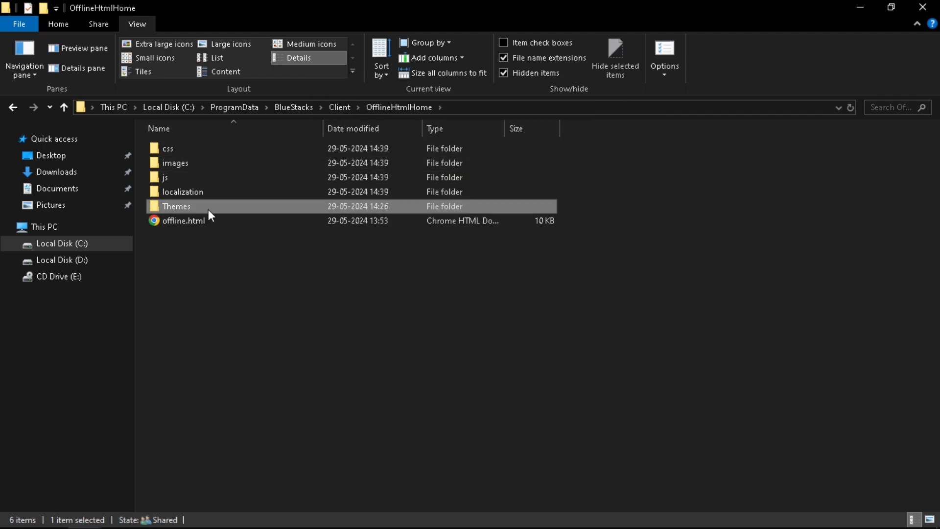
double_click(176, 205)
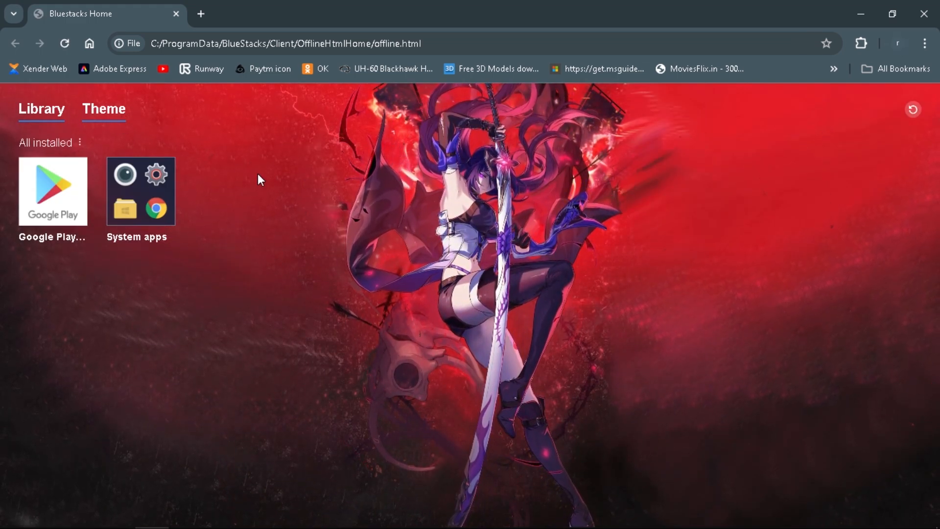
- Check the tabs of the red anime BlueStacks home page in Chrome
click(103, 109)
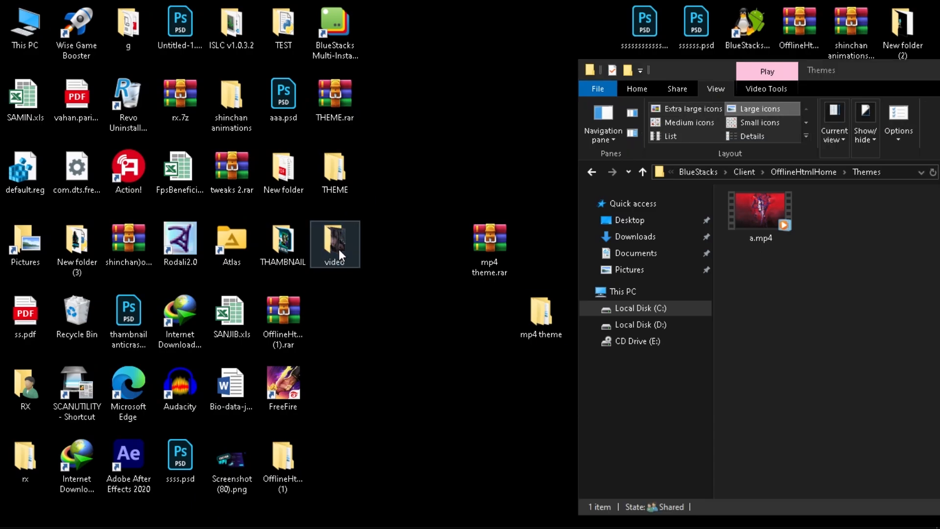
- Paste the anime mp4s from the video folder into Themes and reopen offline.html
double_click(335, 244)
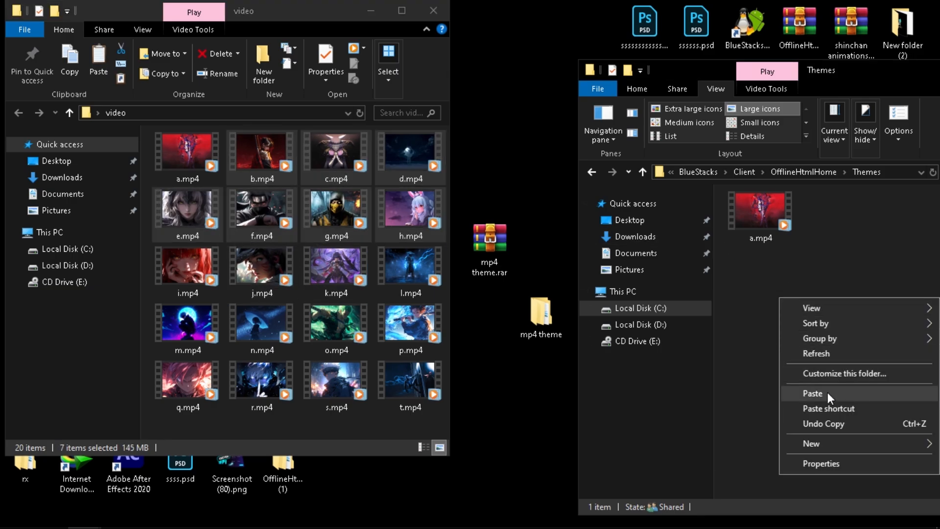
click(813, 393)
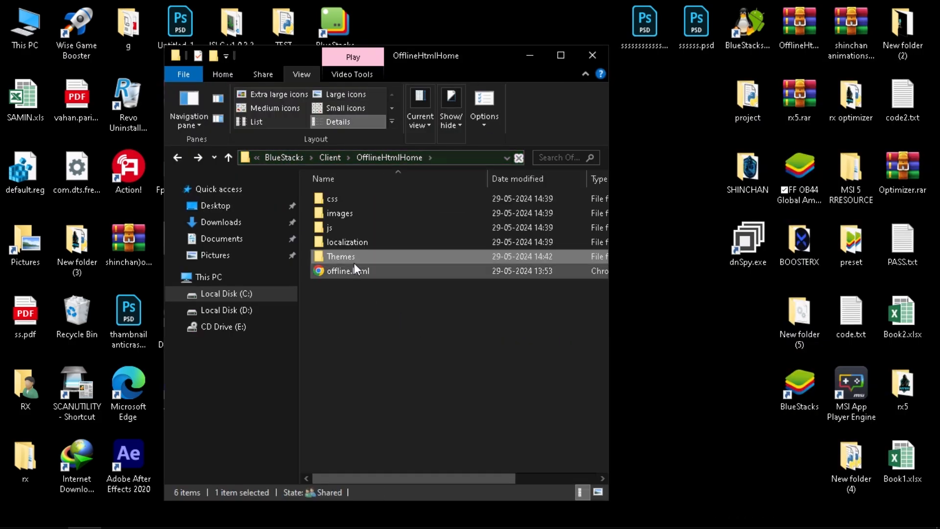
double_click(346, 271)
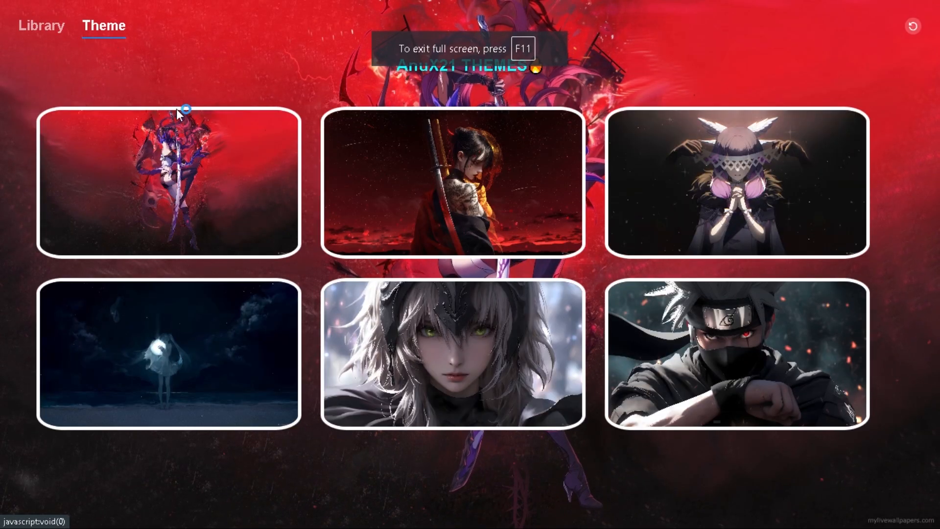
- Scroll the AnuX21 THEMES grid and apply the second card, the katana girl video
scroll(down, 3)
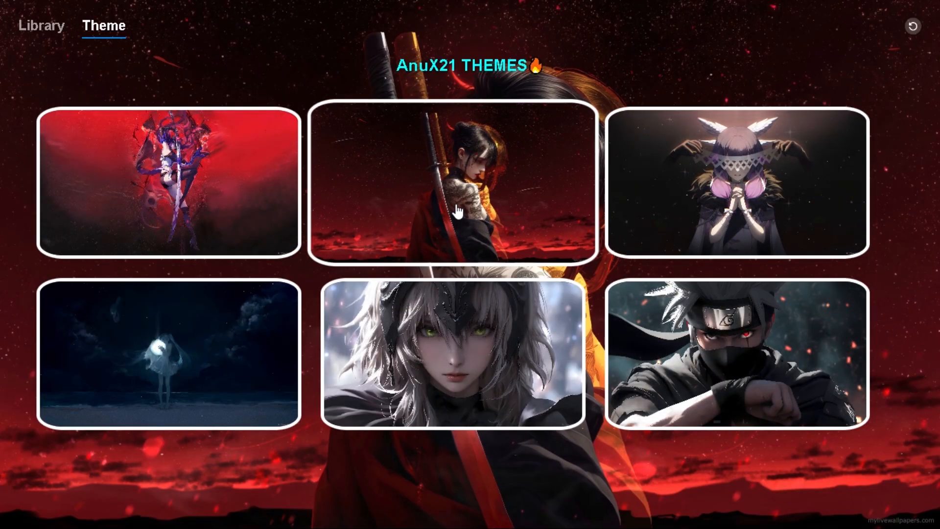
click(41, 26)
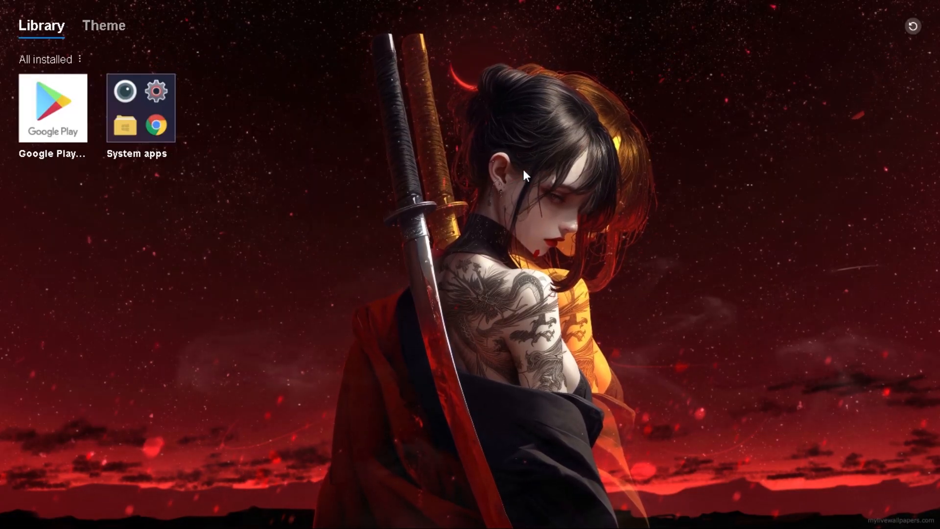